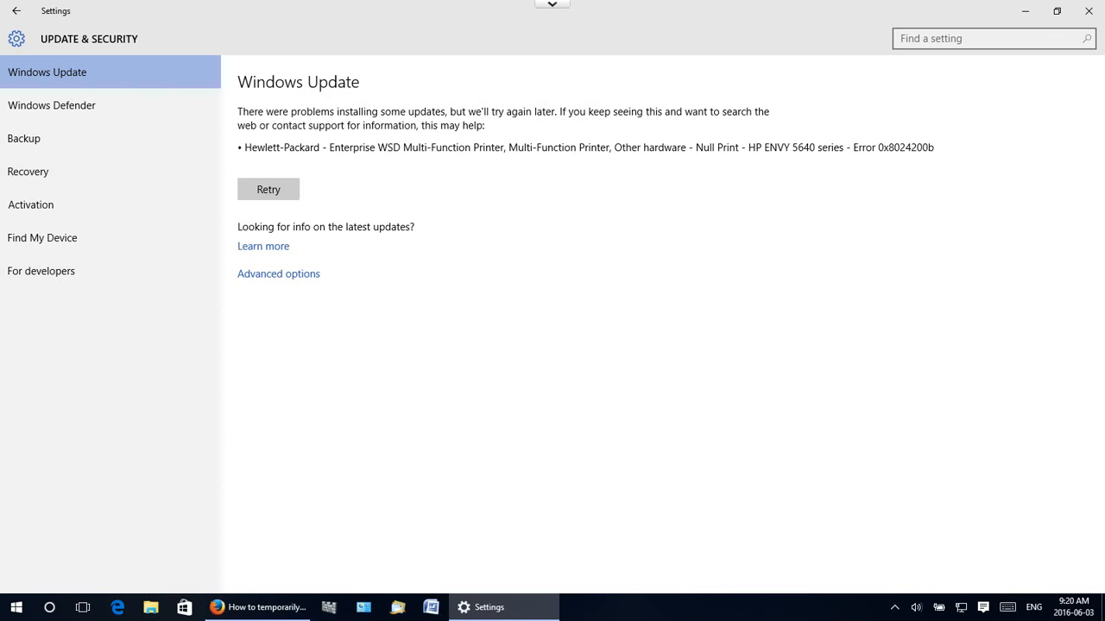
mouse_move(508, 194)
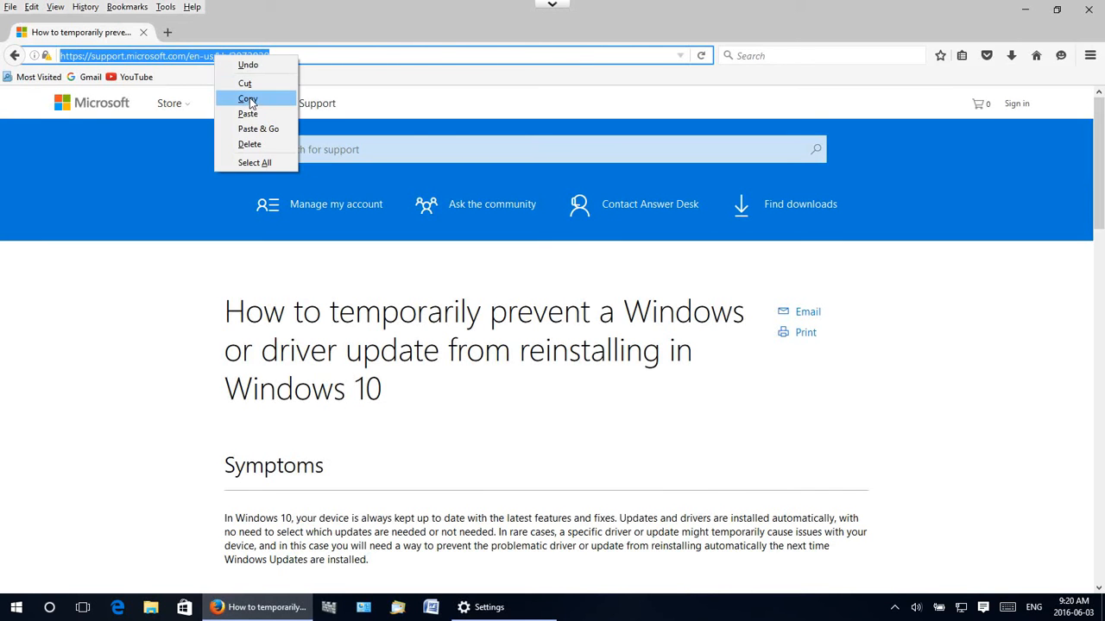
Step: Copy the web address of the KB 3073930 article on preventing driver reinstalls
left_click(249, 96)
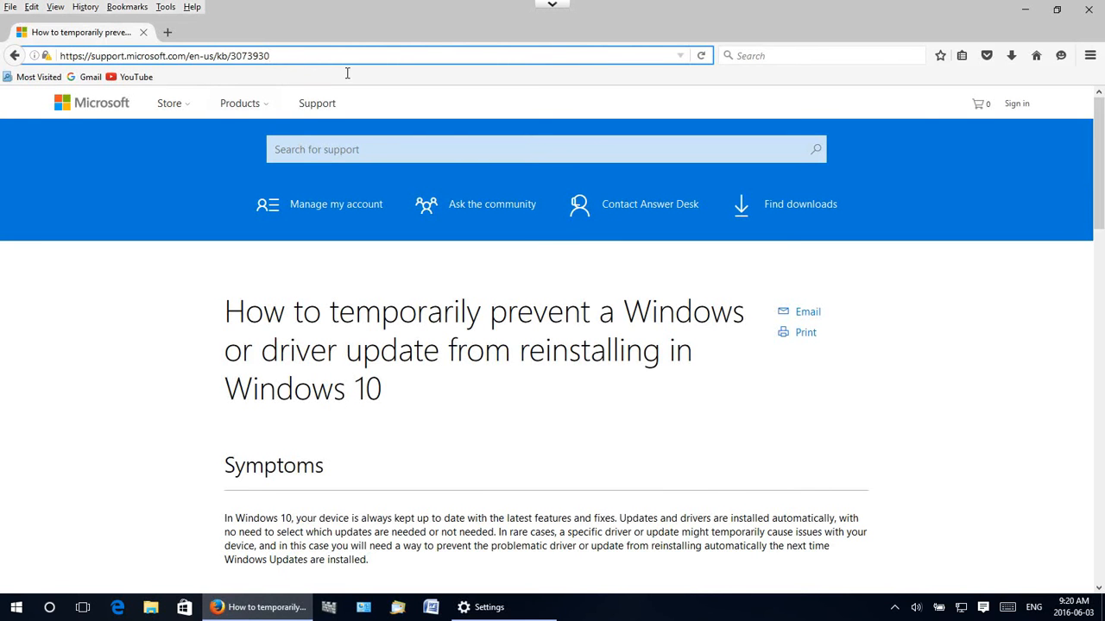
mouse_move(349, 77)
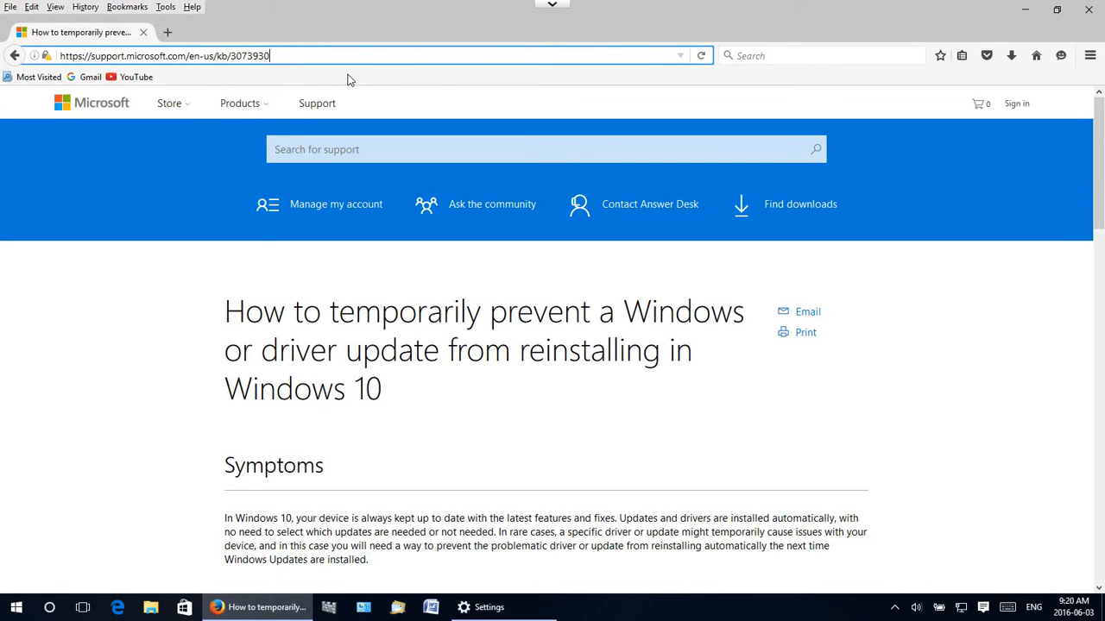
mouse_move(73, 72)
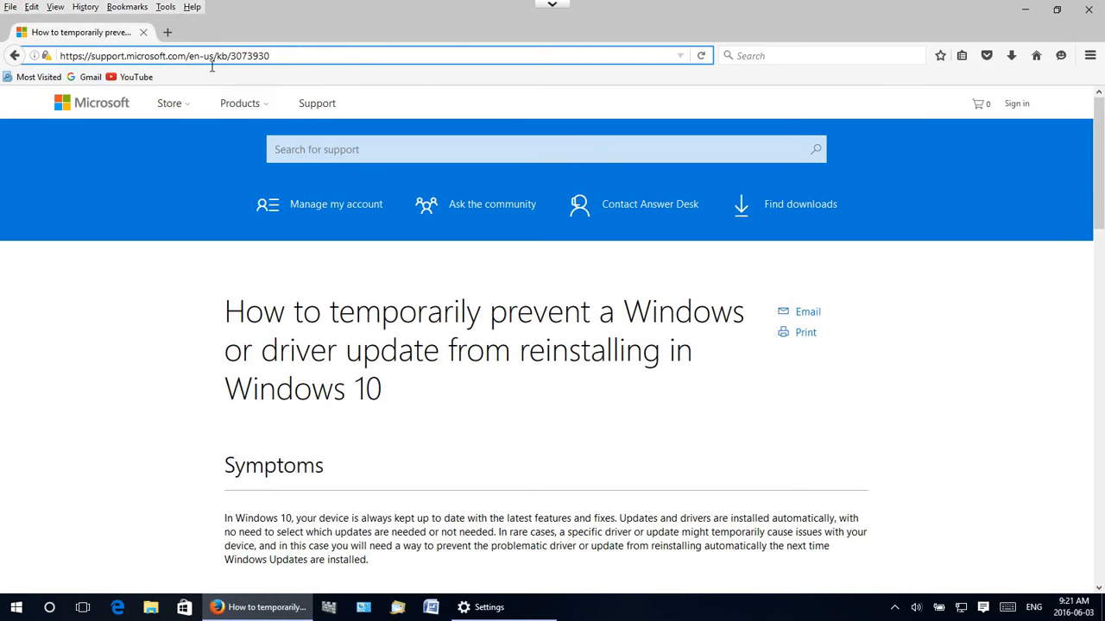
mouse_move(224, 76)
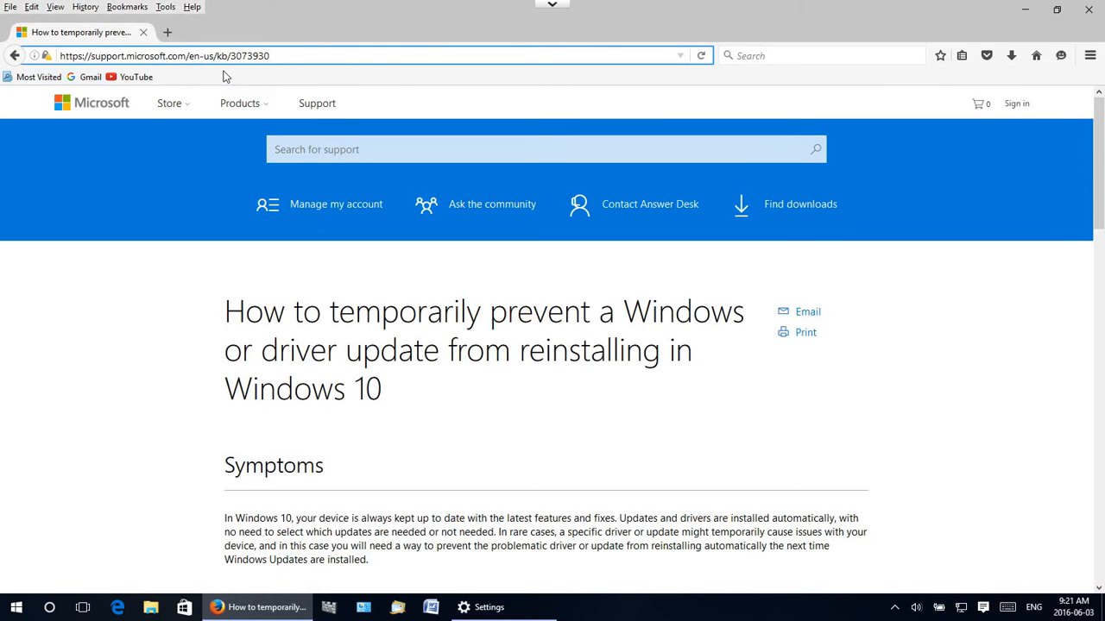
mouse_move(255, 76)
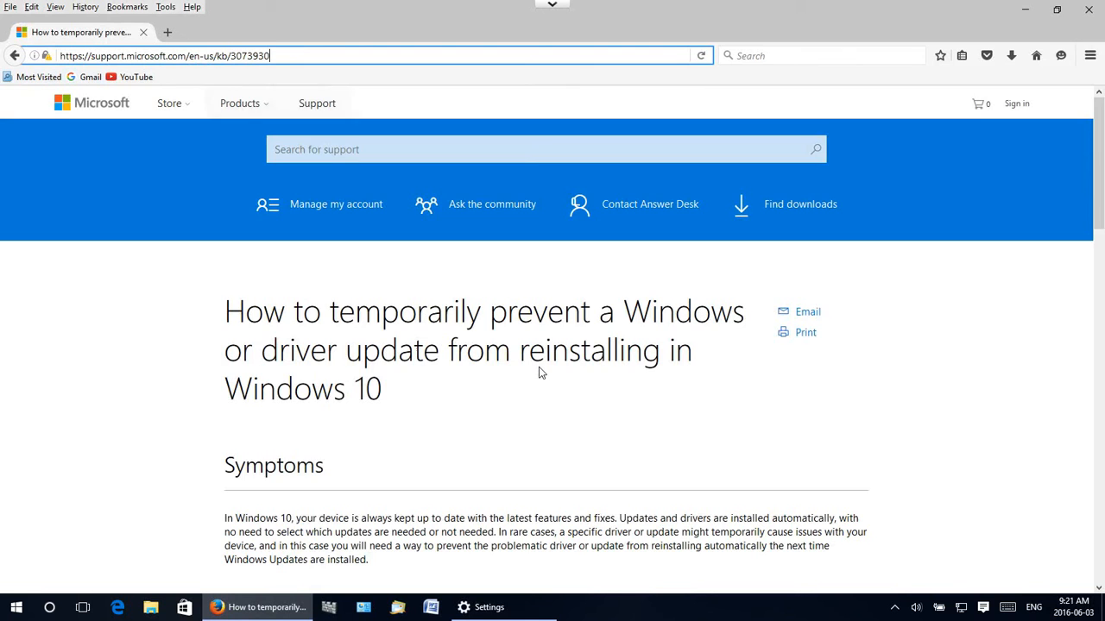
Step: Download the wushowhide.diagcab troubleshooter package from the Resolution section
scroll("down", 3)
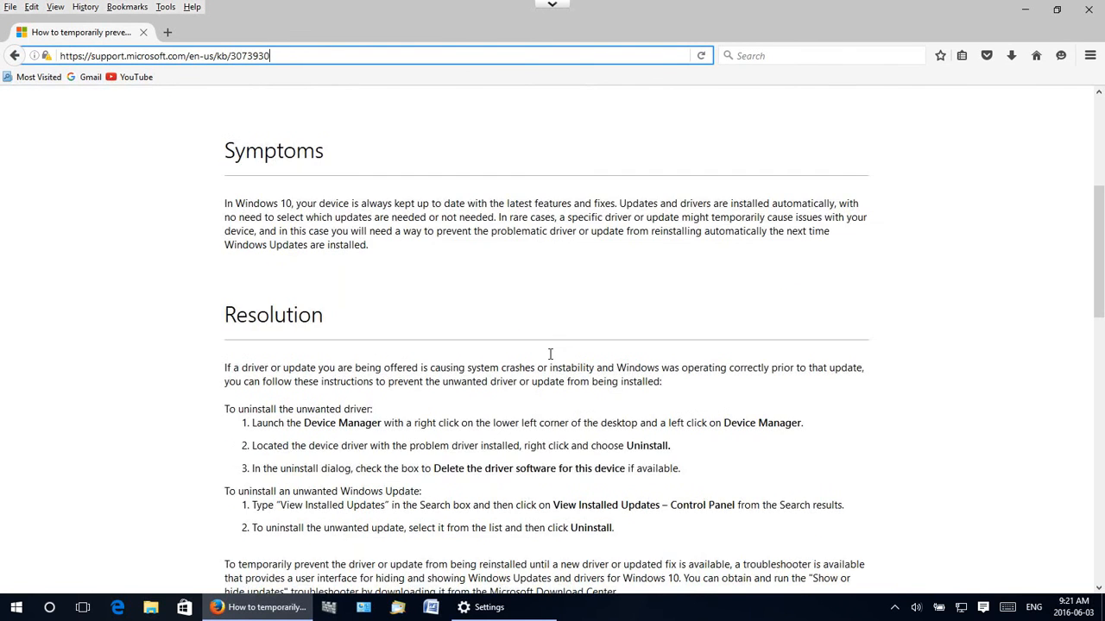
scroll("up", 3)
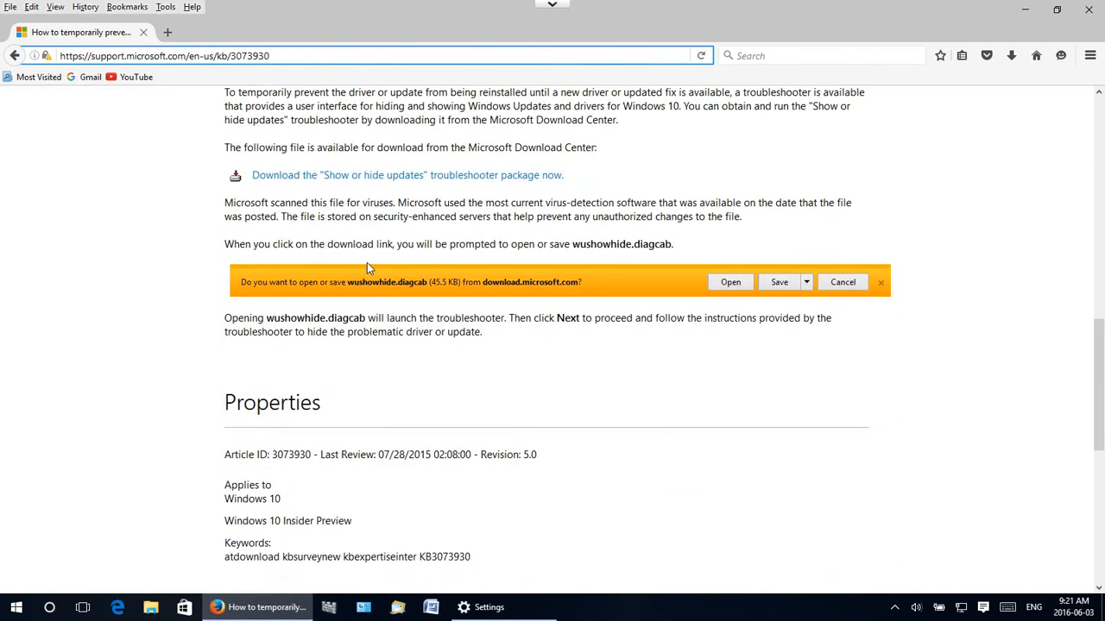
mouse_move(315, 201)
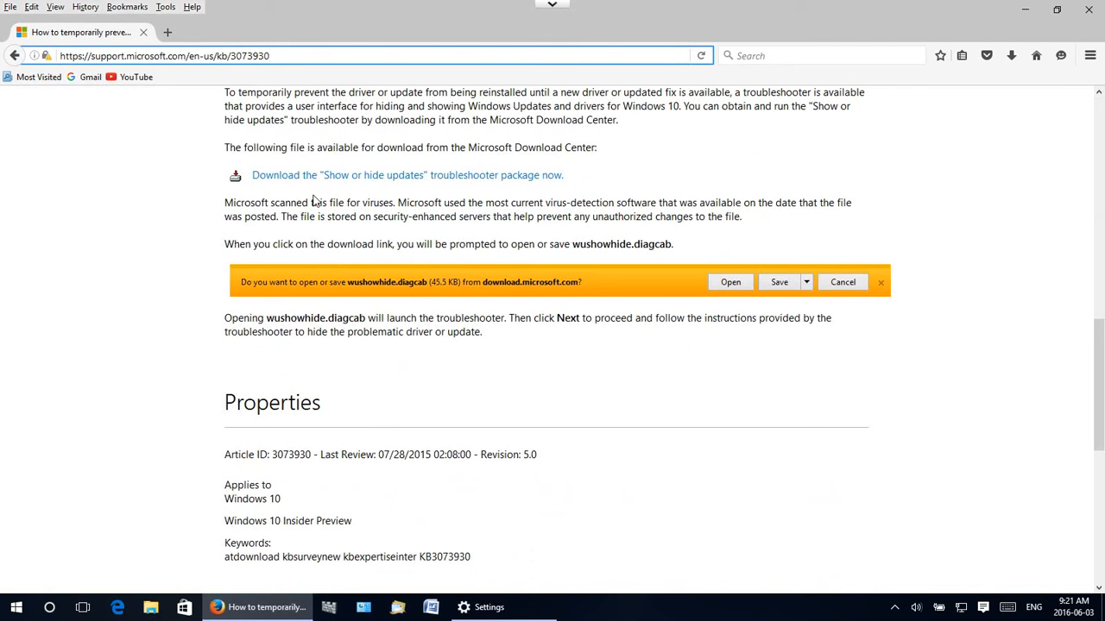
mouse_move(342, 182)
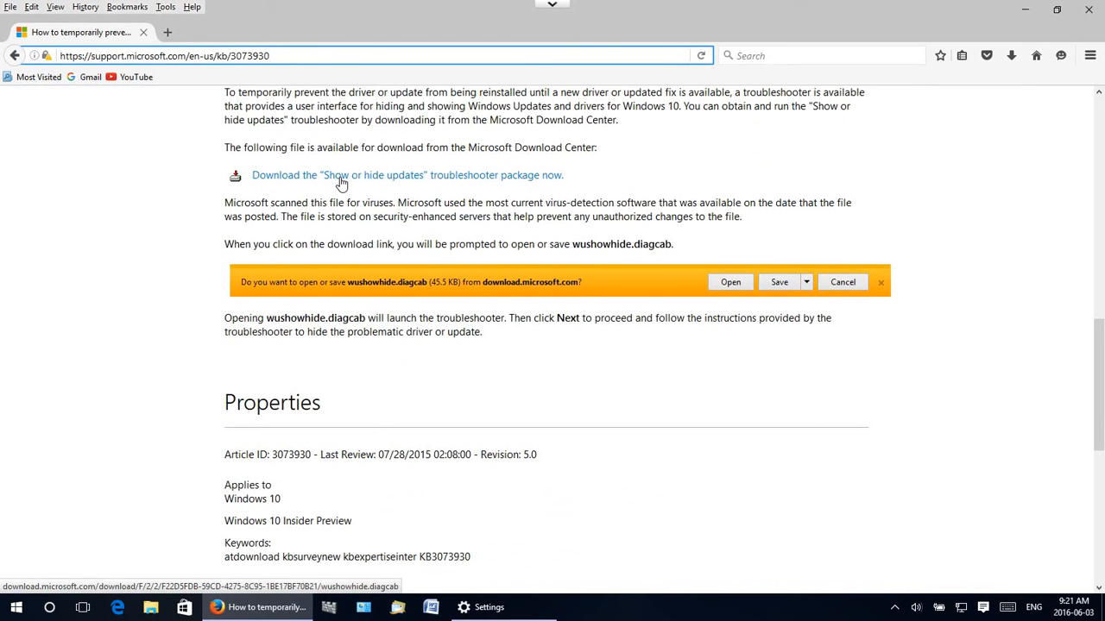
mouse_move(480, 183)
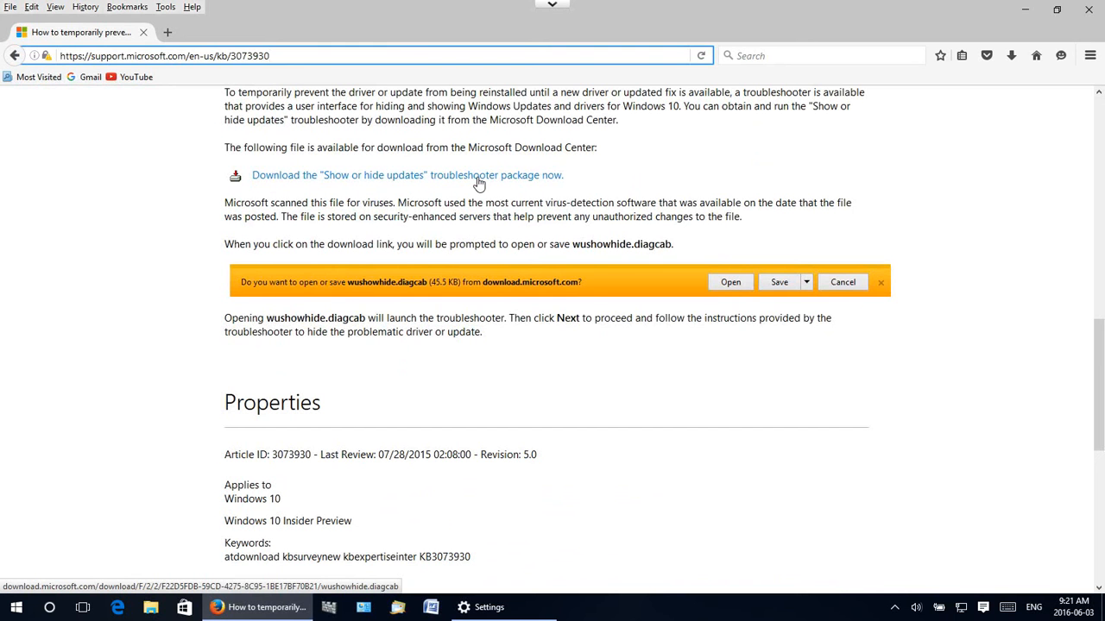
left_click(731, 283)
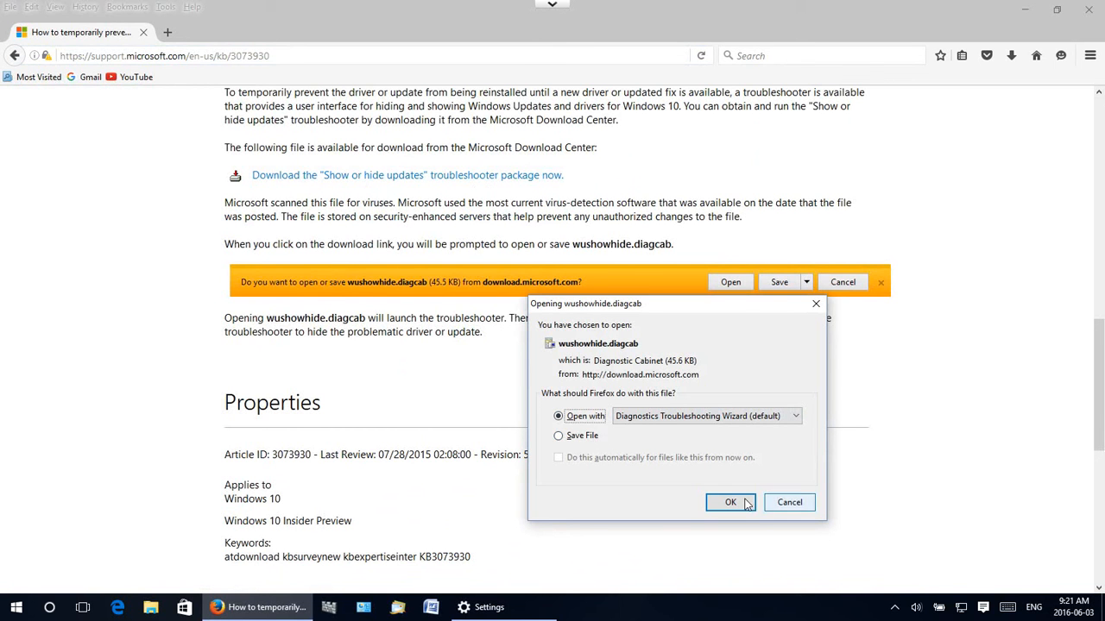
Step: Run wushowhide.diagcab and advance to the Hide updates / Show hidden updates choice
left_click(730, 502)
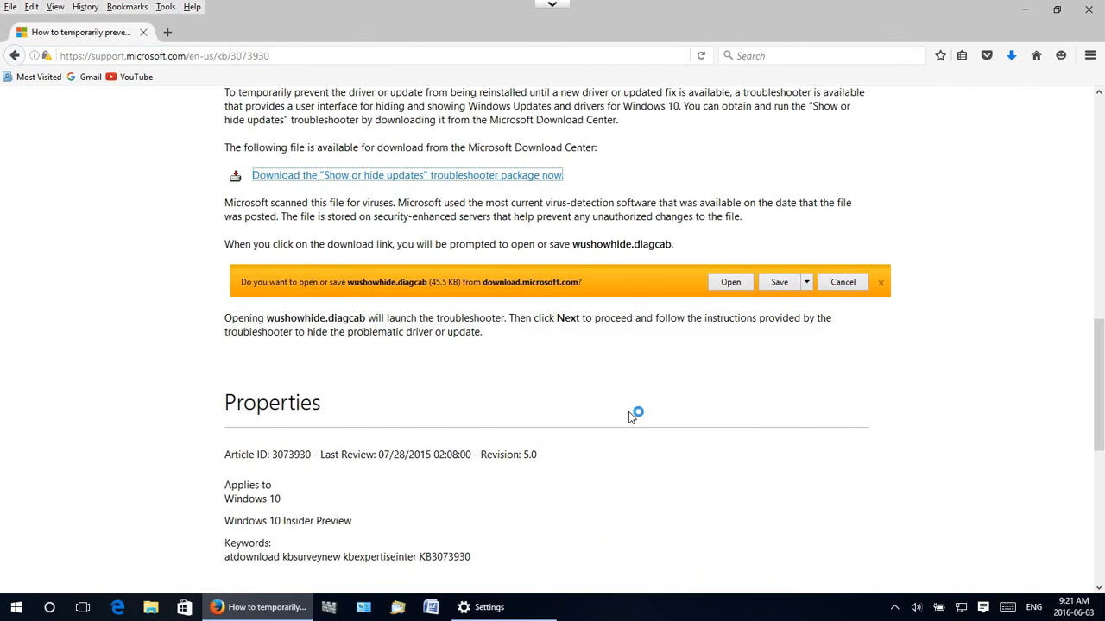
left_click(730, 283)
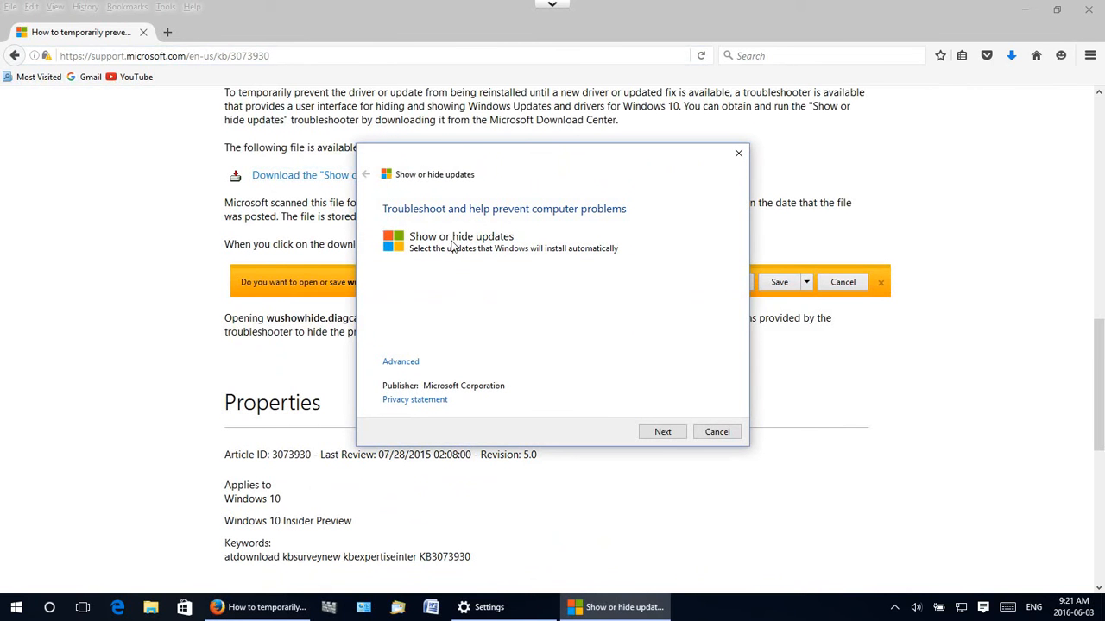
mouse_move(480, 308)
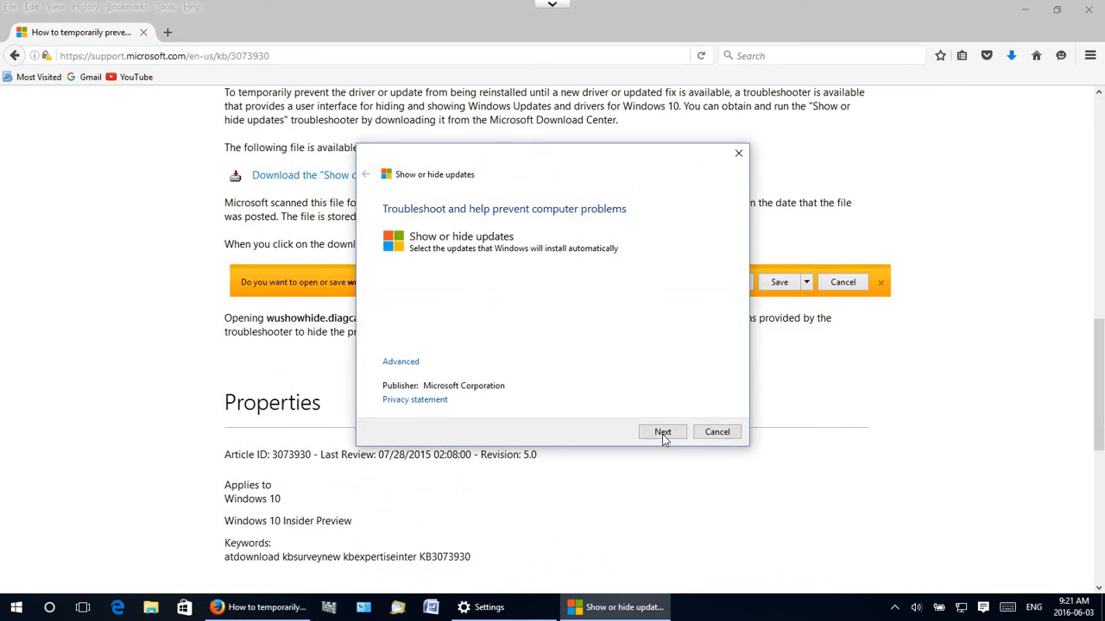
left_click(663, 432)
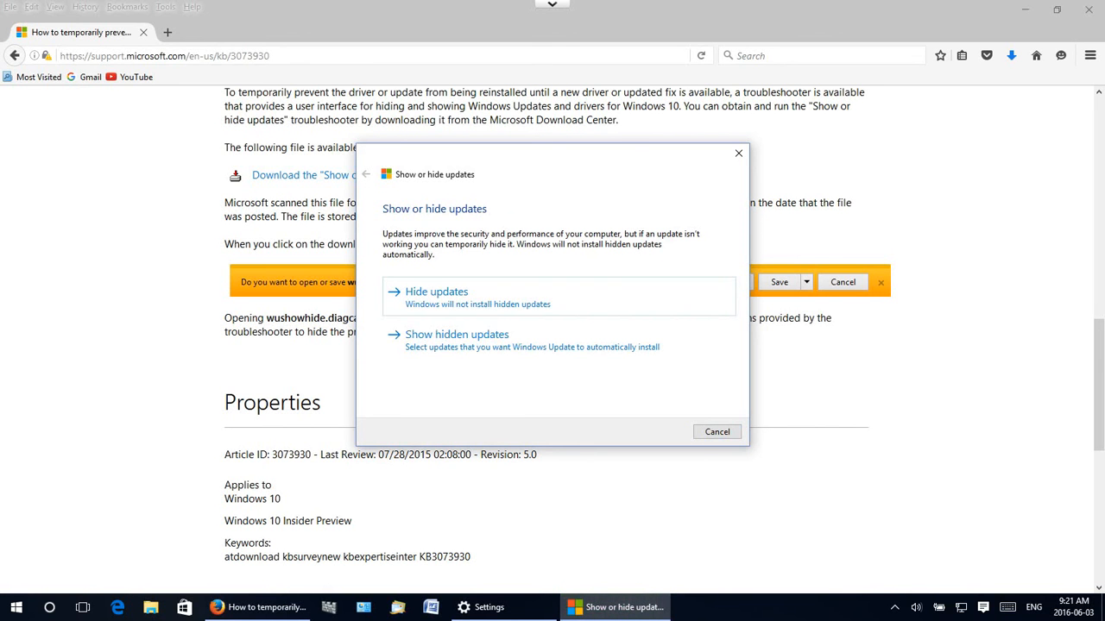
mouse_move(394, 274)
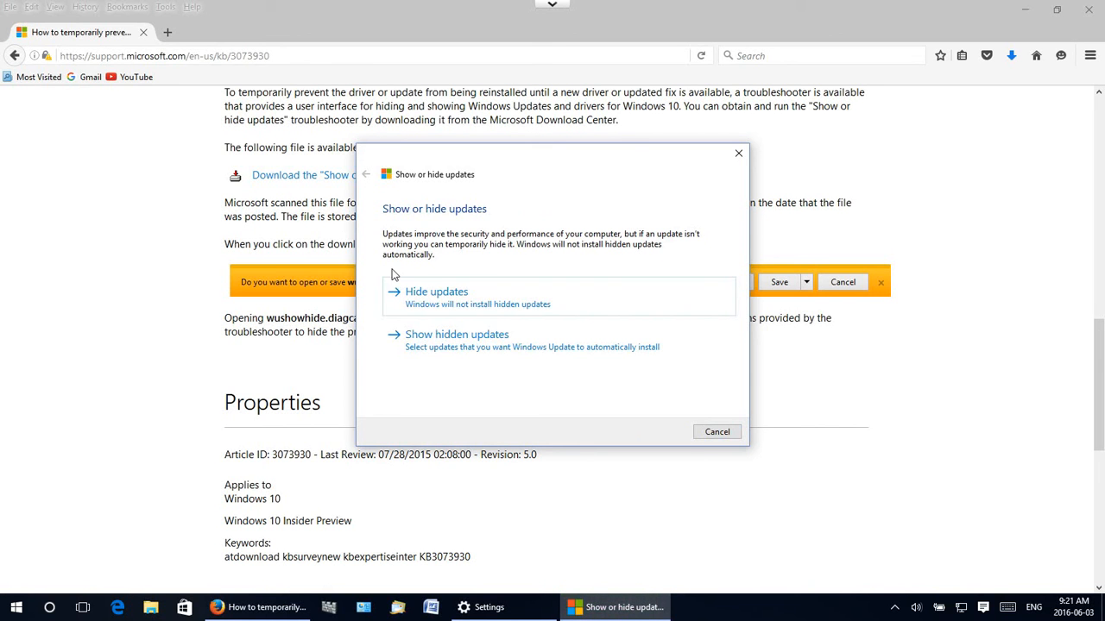
mouse_move(442, 225)
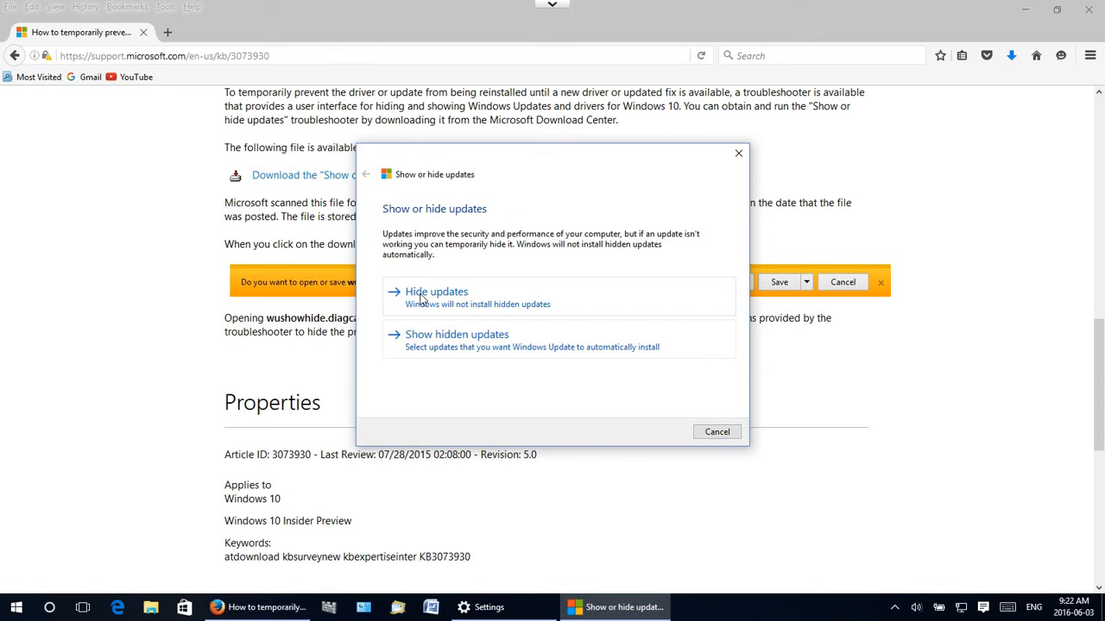
Step: Hide the Hewlett-Packard Enterprise WSD printer driver update and apply the change
left_click(435, 292)
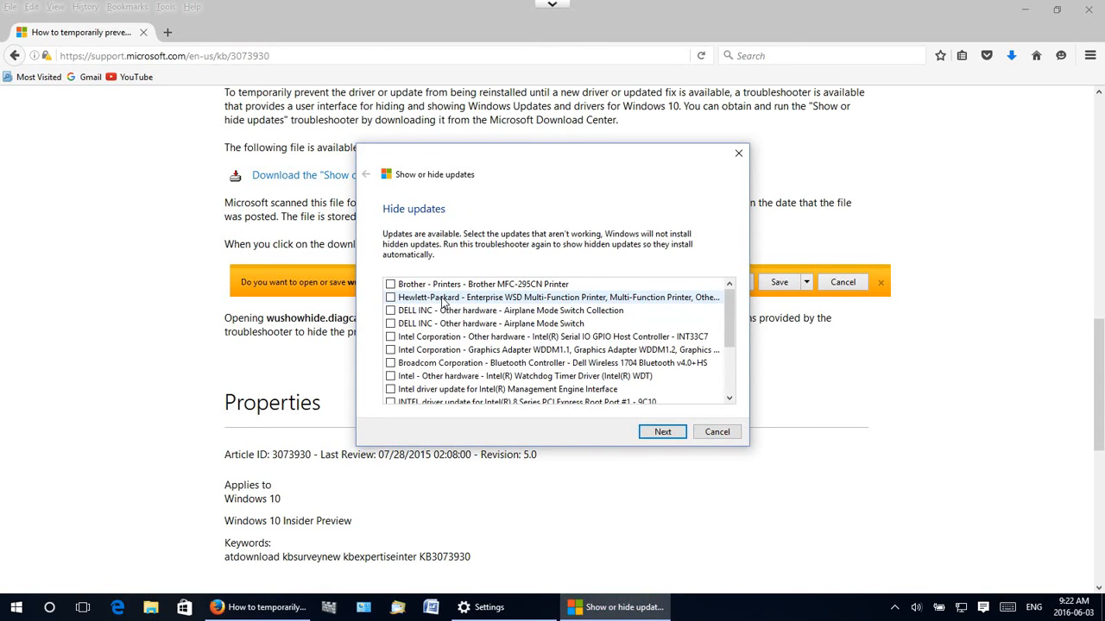
mouse_move(625, 325)
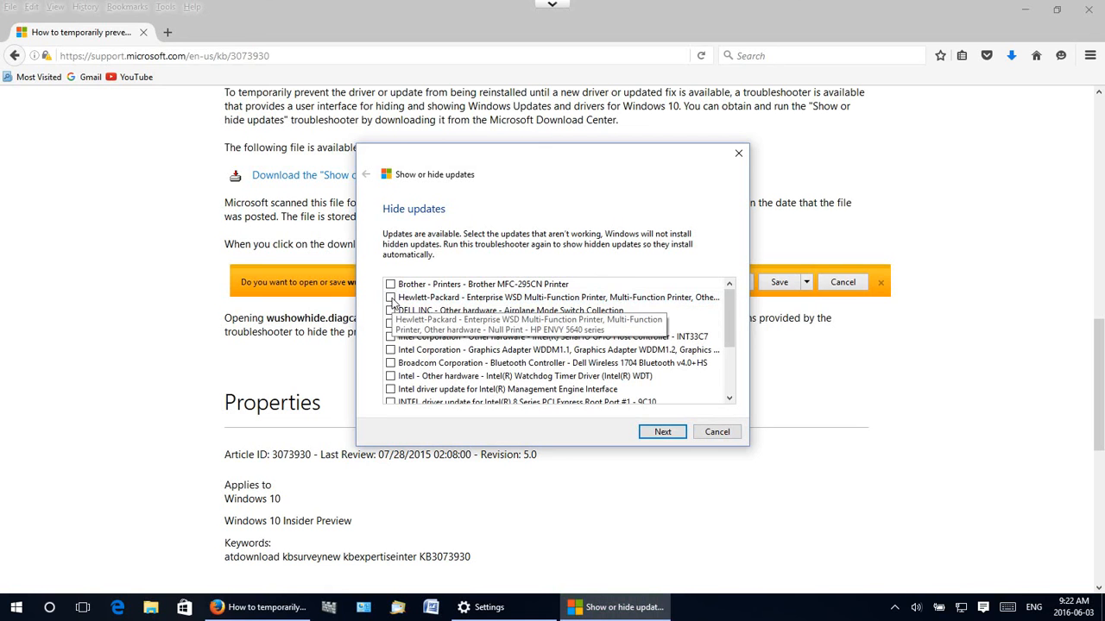
left_click(390, 296)
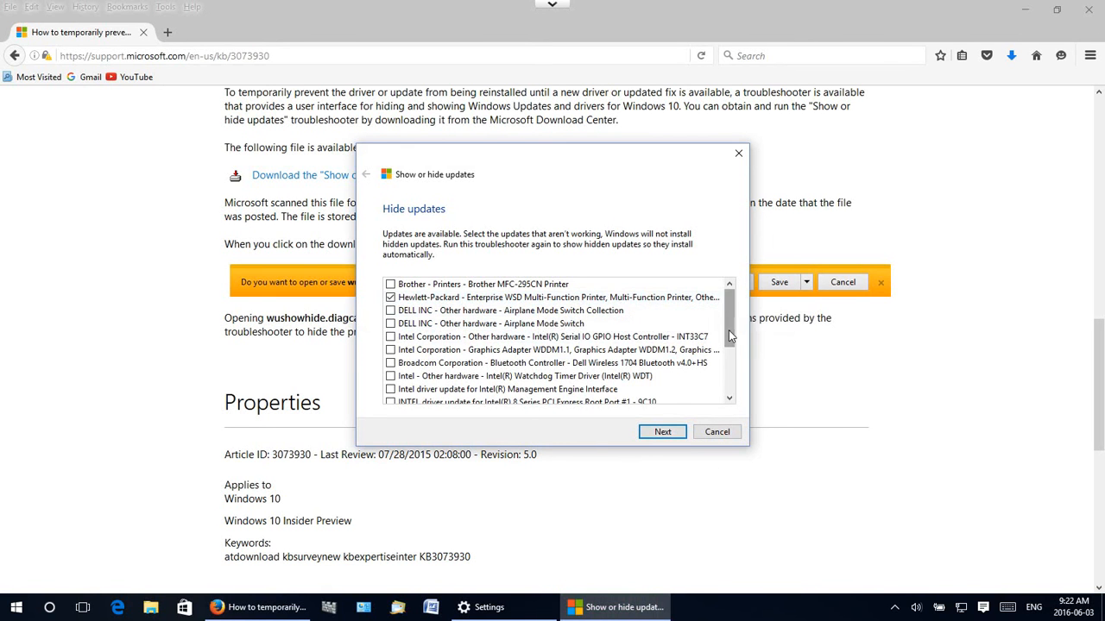
scroll("down", 3)
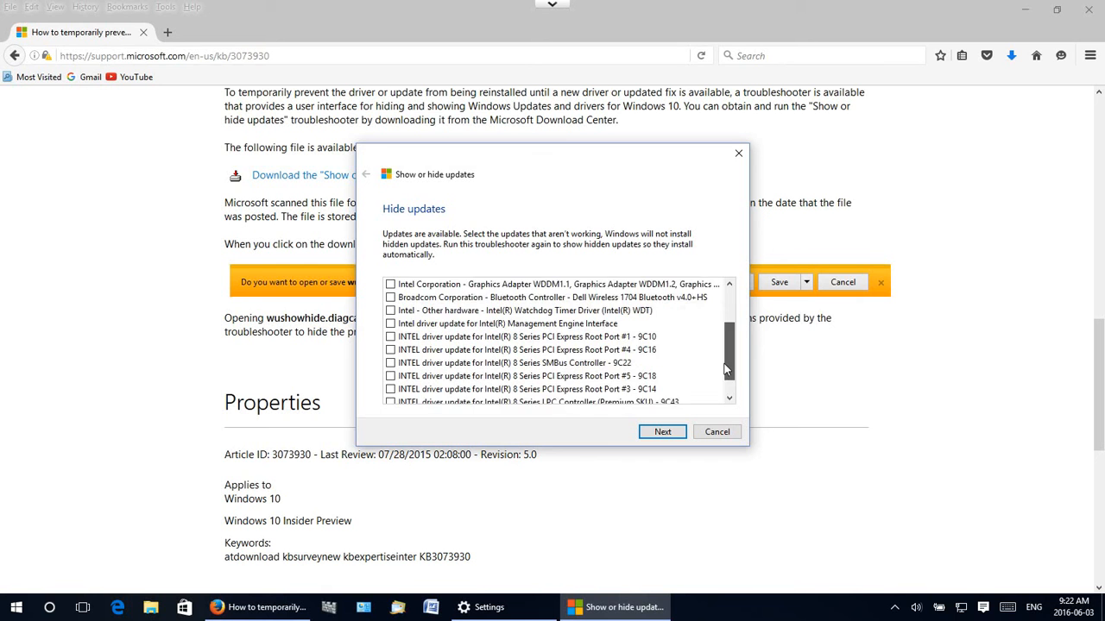
scroll("down", 3)
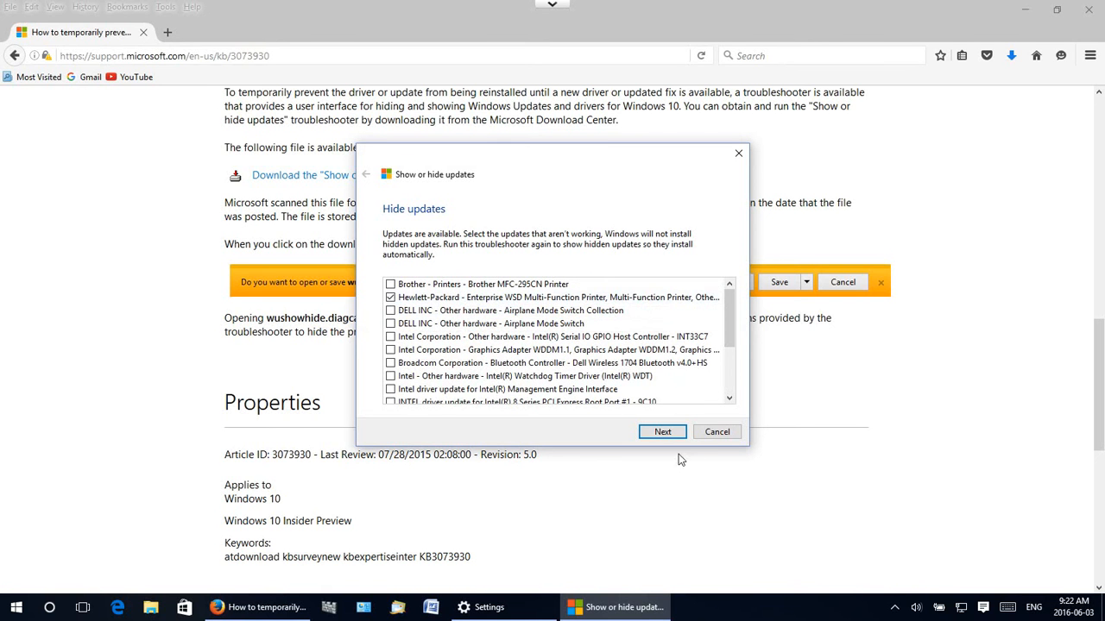
left_click(663, 431)
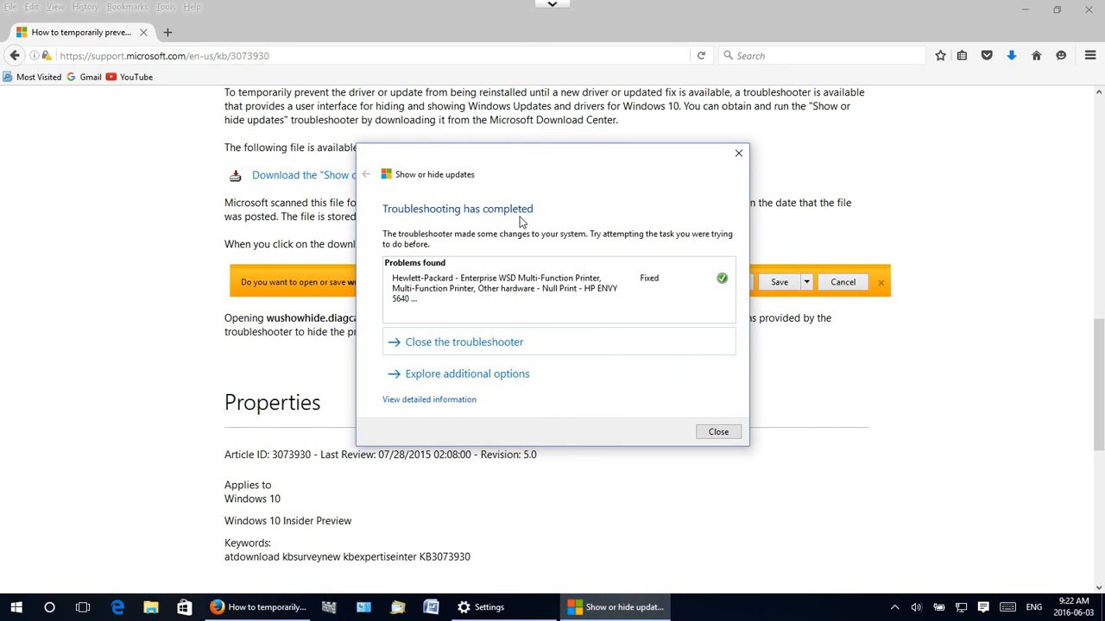
mouse_move(580, 223)
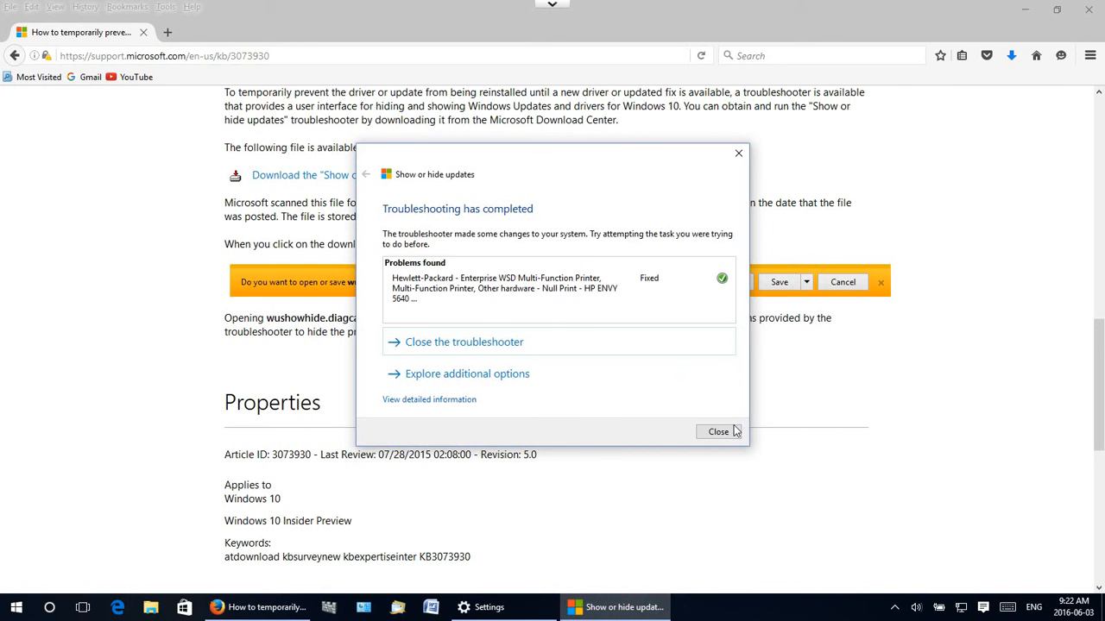
Step: Close the finished troubleshooter and return to Windows Update in Settings
left_click(718, 432)
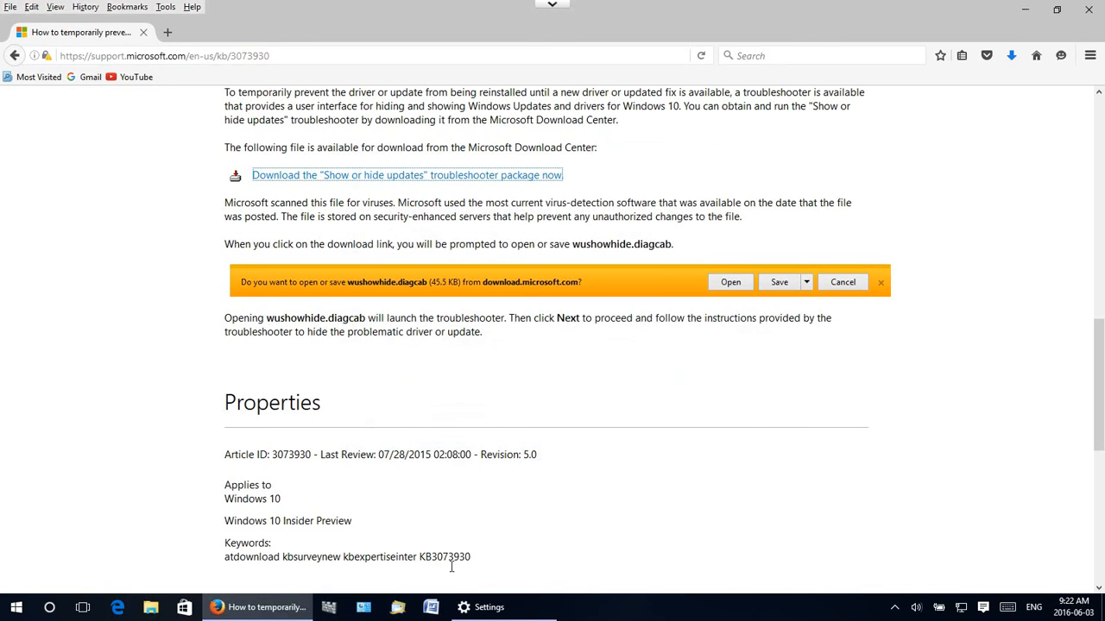
left_click(488, 608)
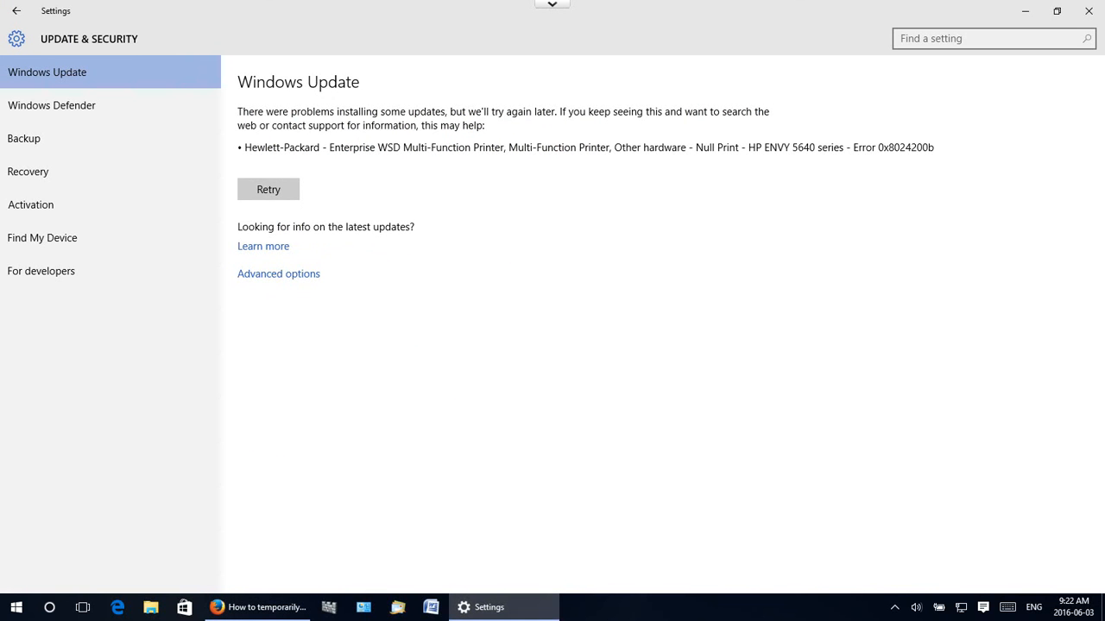
Step: Retry the update check so the HP ENVY 5640 error clears
left_click(269, 188)
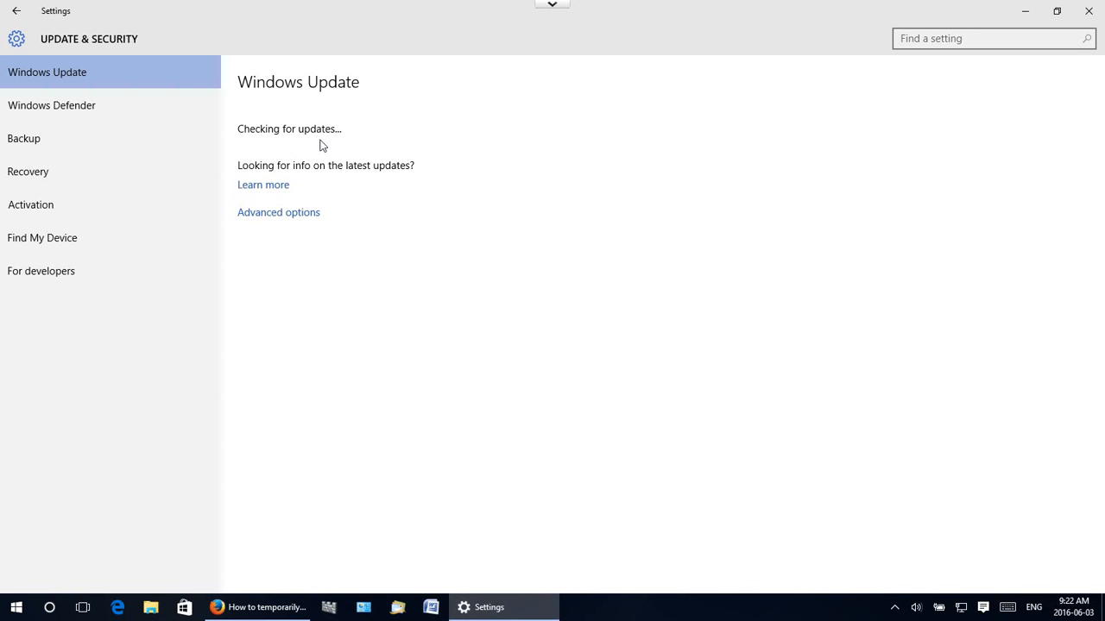
mouse_move(366, 154)
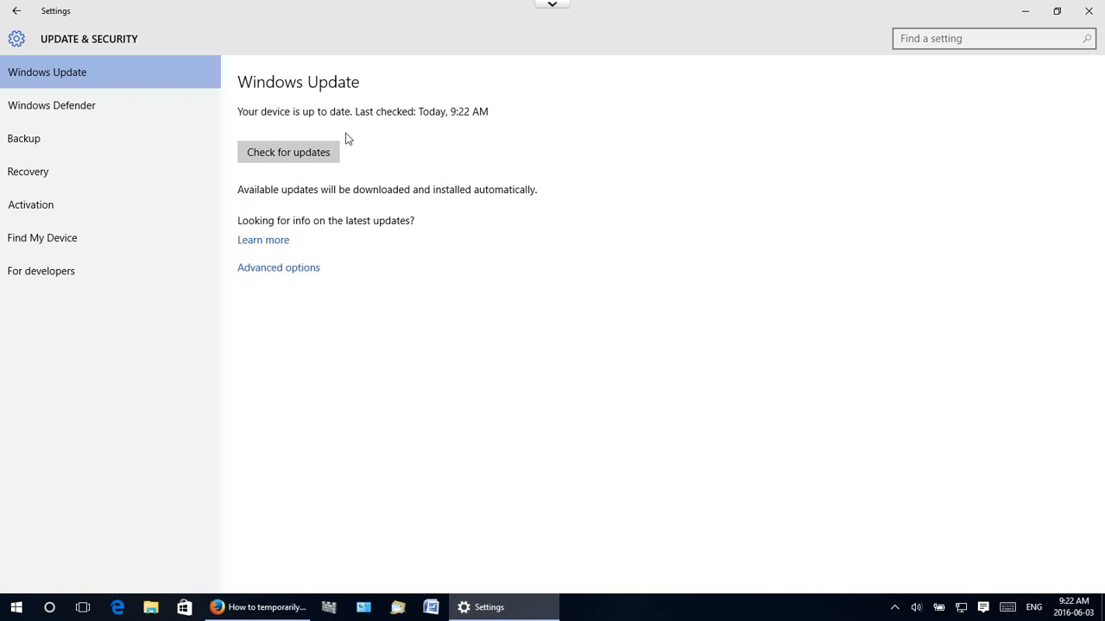
mouse_move(390, 130)
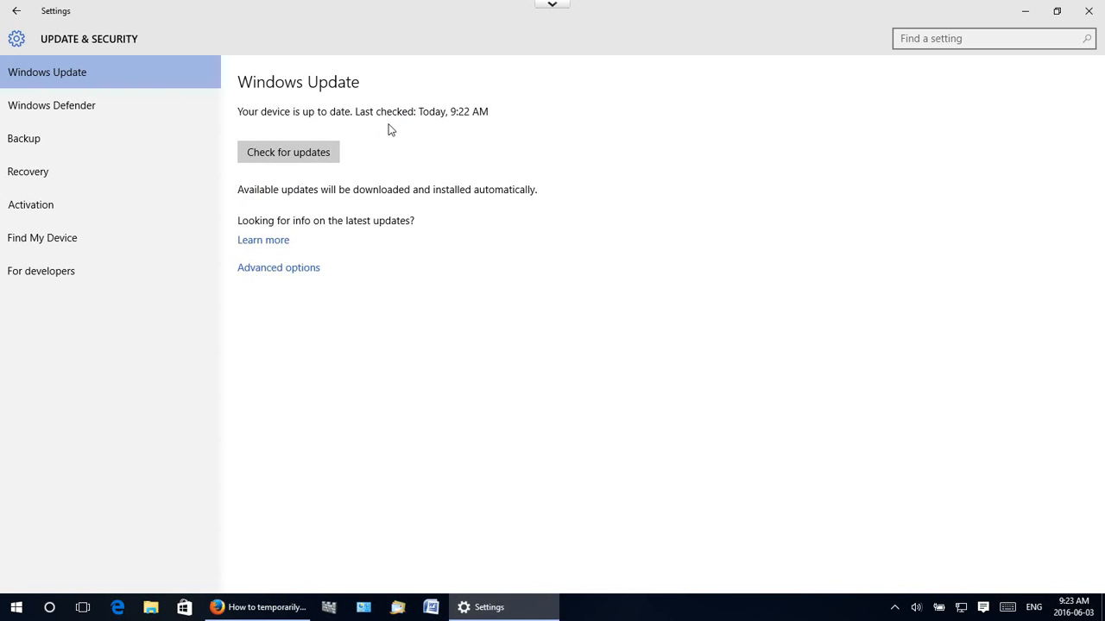
mouse_move(362, 141)
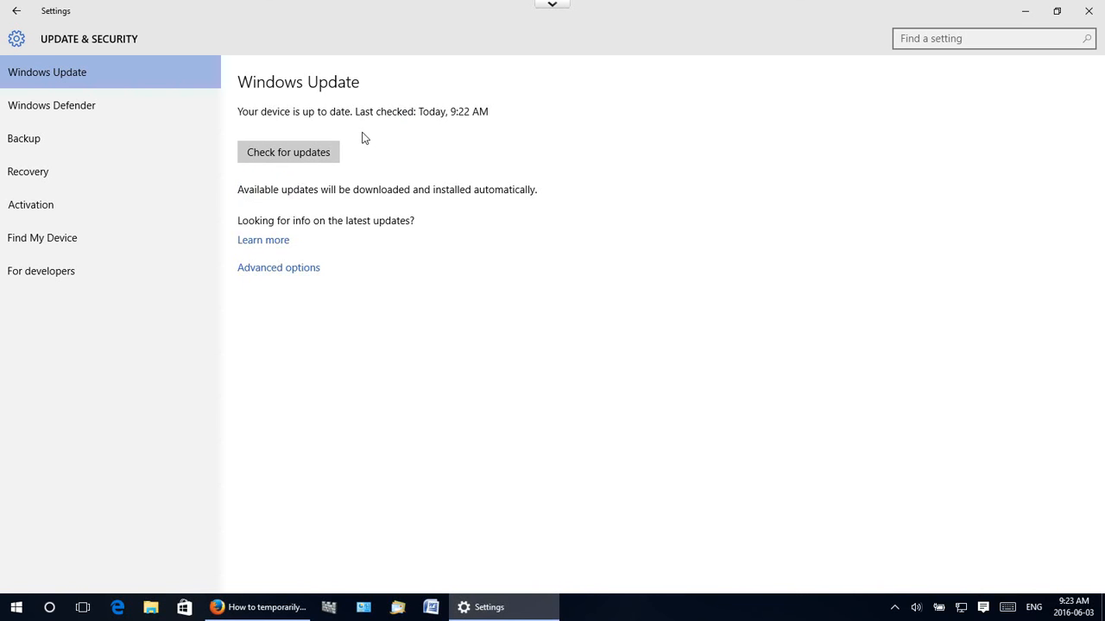
mouse_move(535, 371)
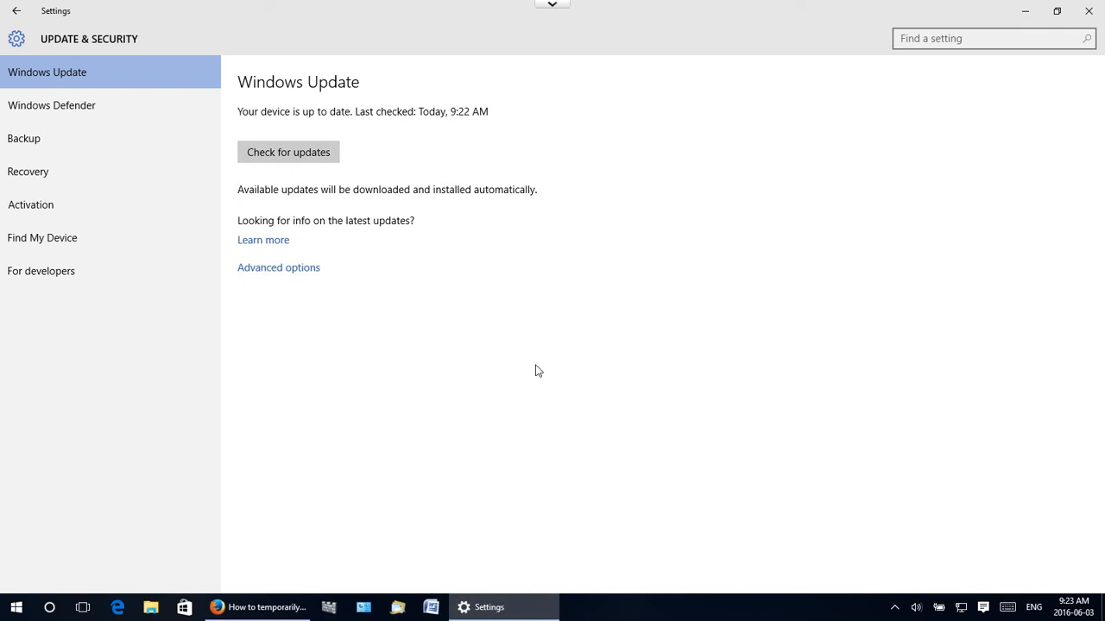